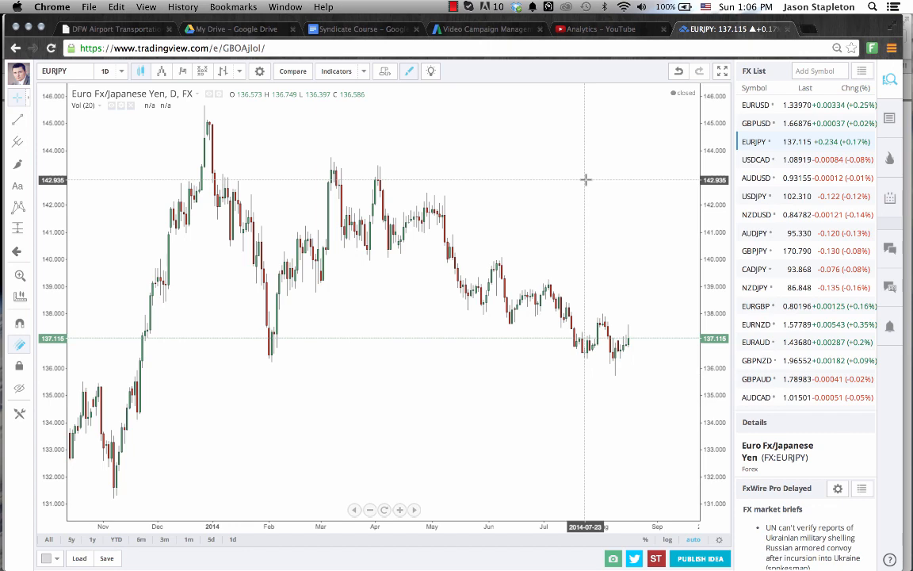
- Switch the chart from EURJPY to the EURUSD daily chart via the FX List
{"action": "left_click", "coordinate": [756, 104]}
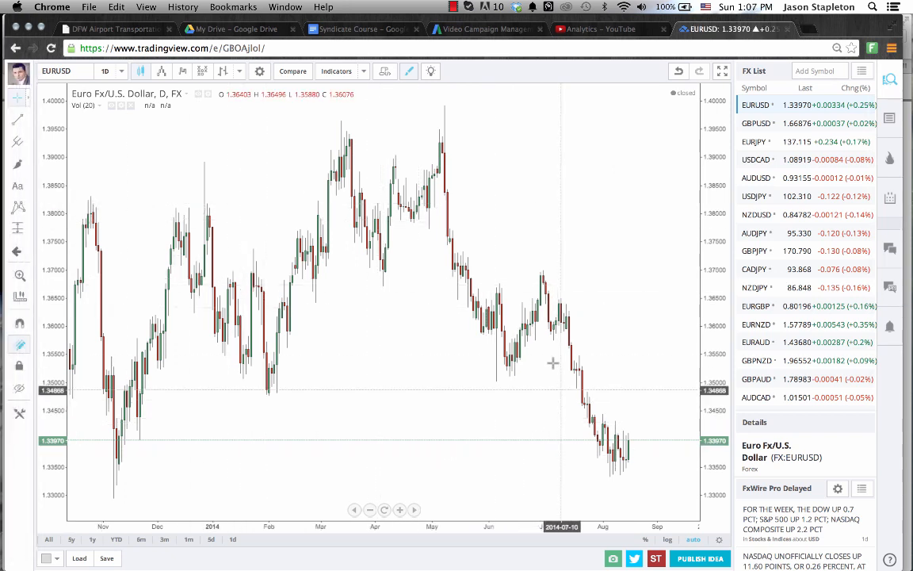
{"action": "mouse_move", "coordinate": [642, 454]}
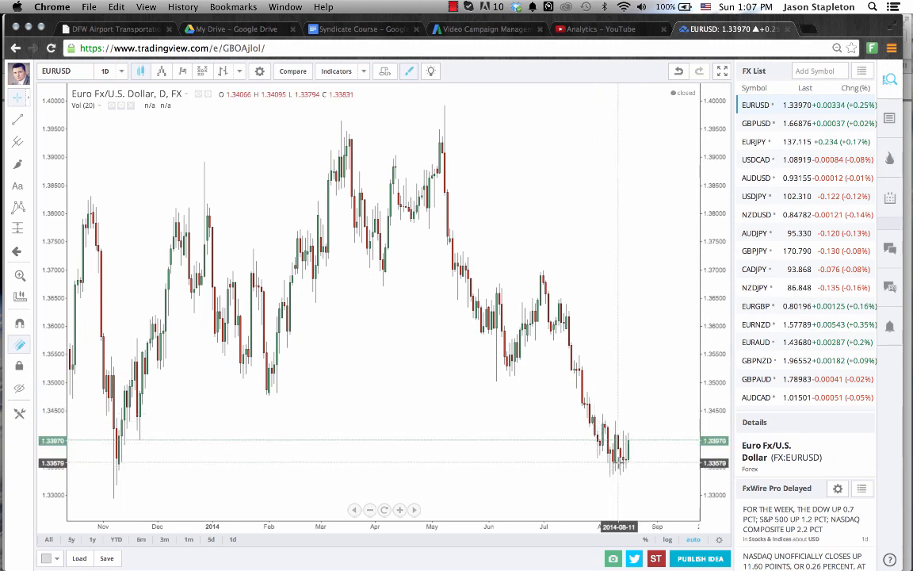
{"action": "mouse_move", "coordinate": [648, 446]}
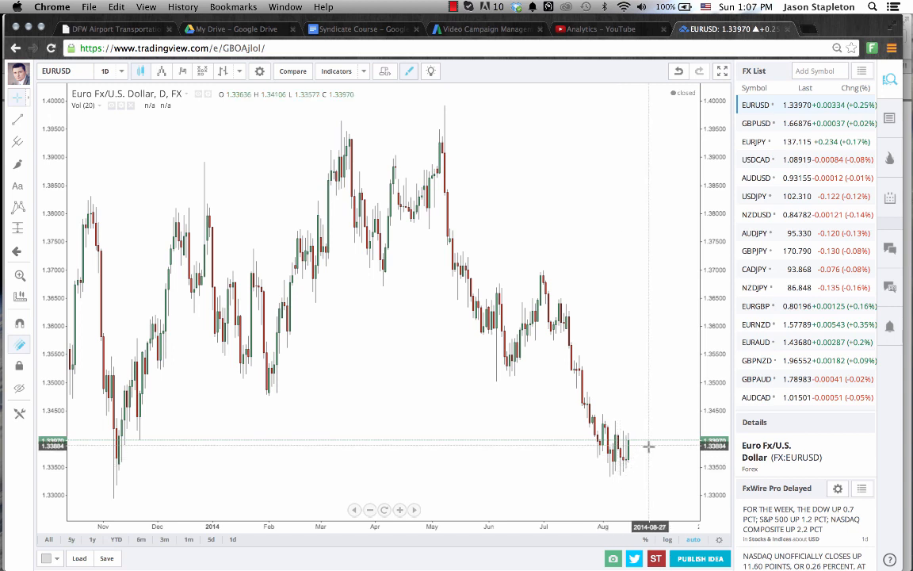
{"action": "mouse_move", "coordinate": [250, 469]}
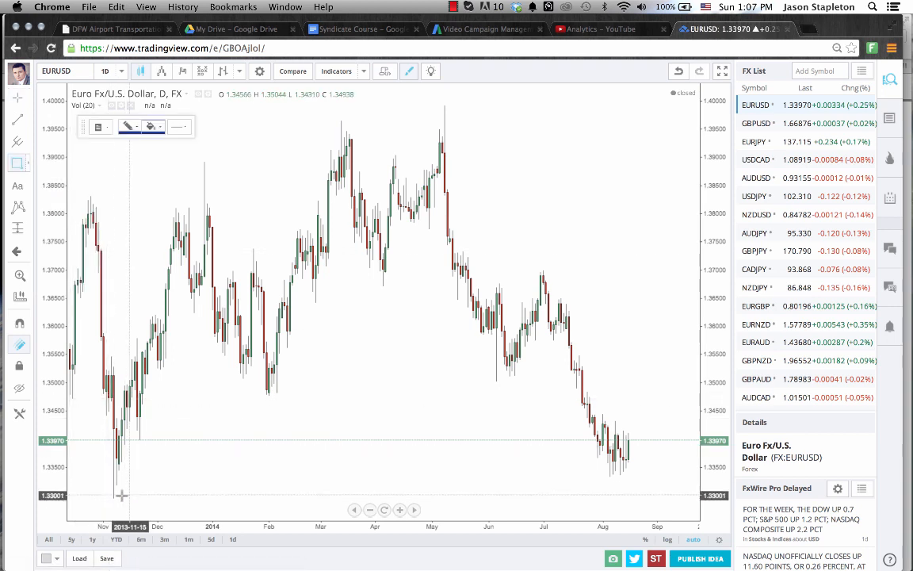
- Box the EURUSD support zone around 1.330–1.336 from the November low to late August
{"action": "left_click_drag", "start_coordinate": [102, 496], "coordinate": [640, 473]}
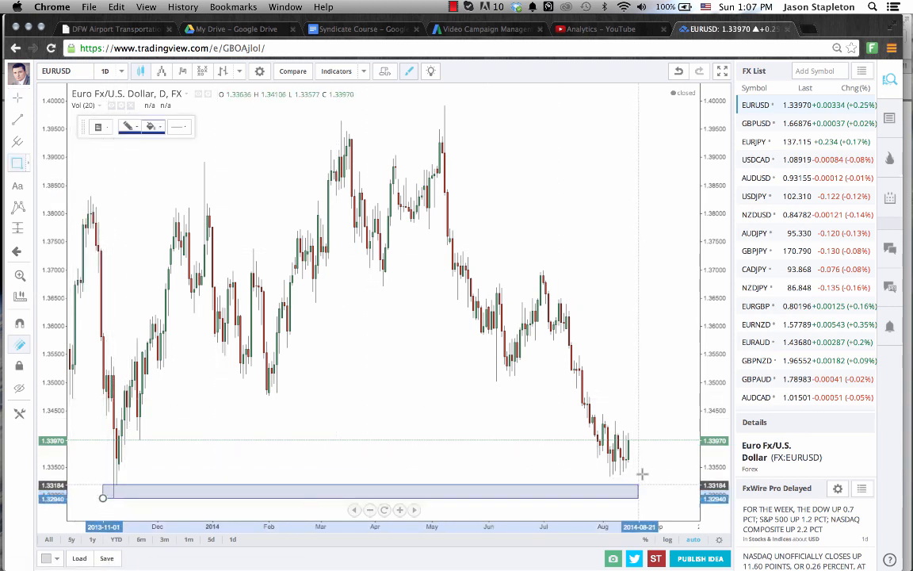
{"action": "left_click_drag", "start_coordinate": [642, 474], "coordinate": [665, 459]}
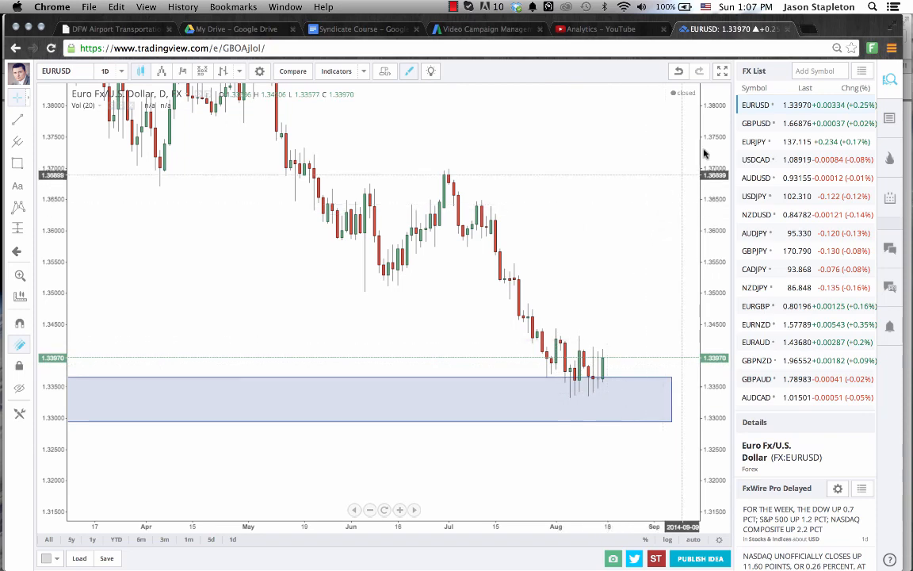
- Load the EURJPY daily chart from the FX List to review late June to mid-August
{"action": "left_click", "coordinate": [754, 141]}
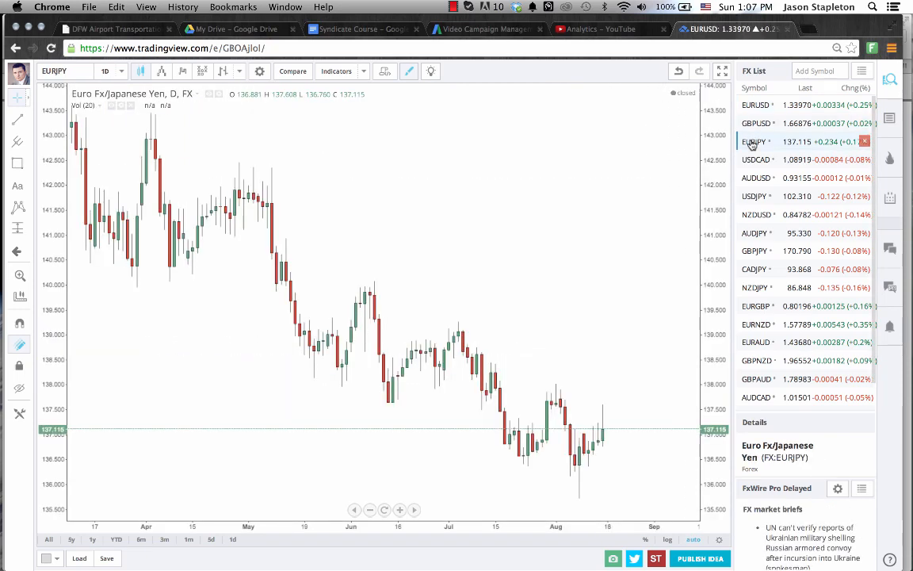
{"action": "mouse_move", "coordinate": [582, 432]}
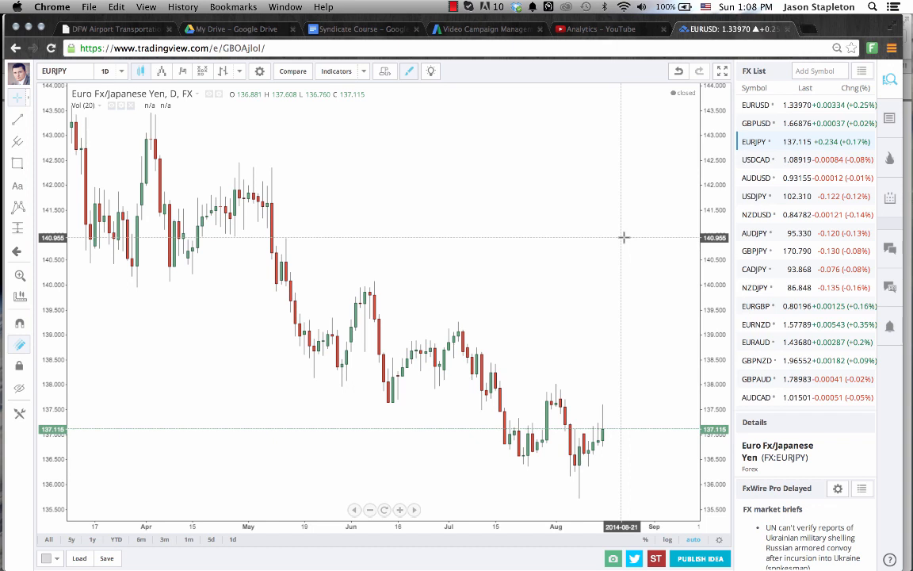
{"action": "mouse_move", "coordinate": [538, 425]}
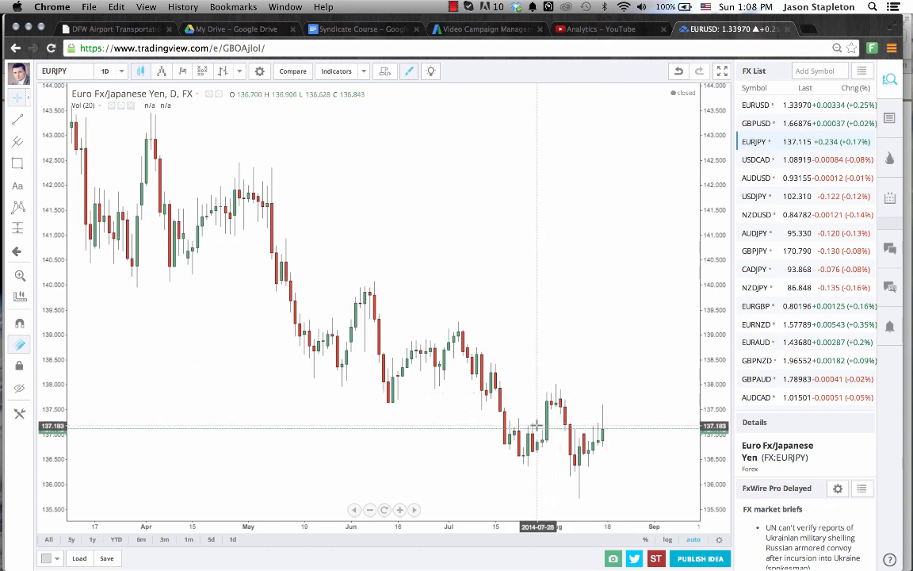
{"action": "mouse_move", "coordinate": [624, 400]}
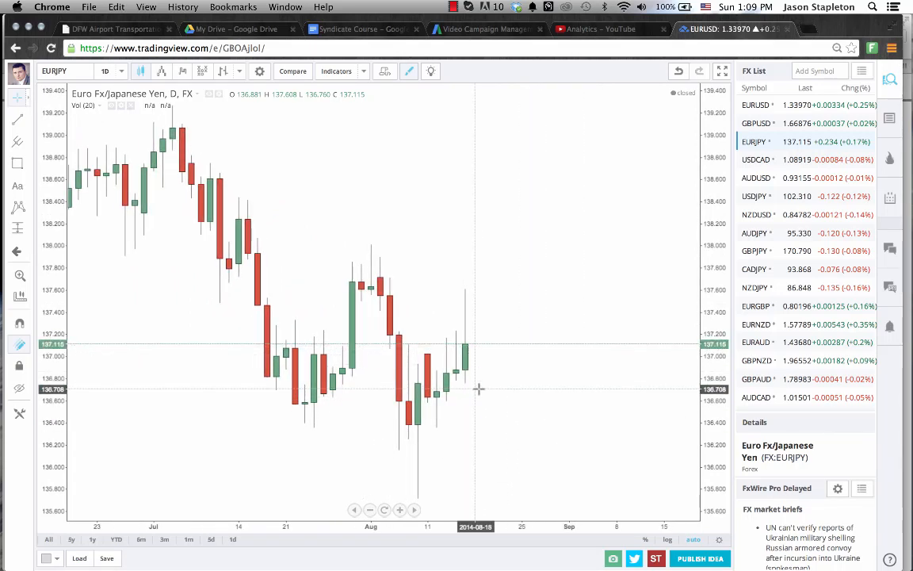
{"action": "mouse_move", "coordinate": [466, 348]}
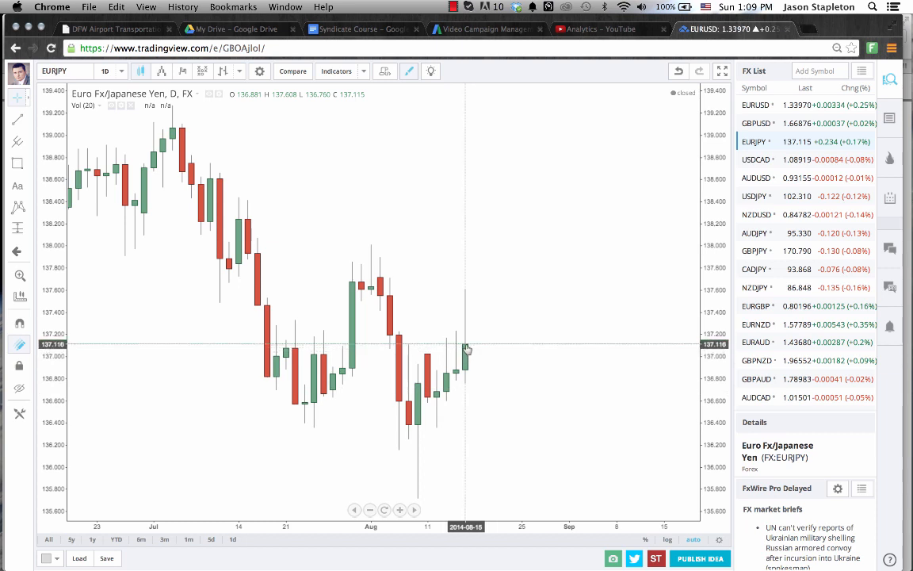
{"action": "mouse_move", "coordinate": [479, 389]}
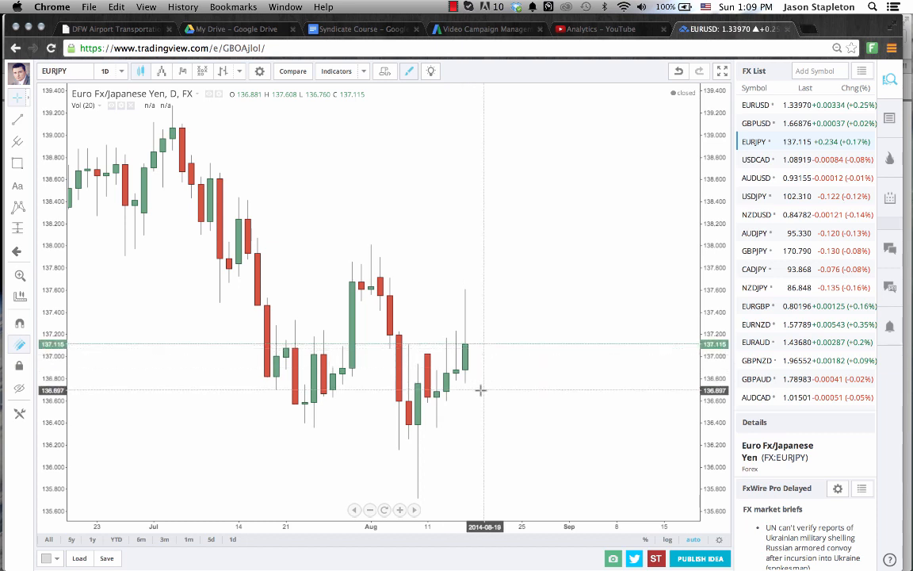
{"action": "mouse_move", "coordinate": [478, 426]}
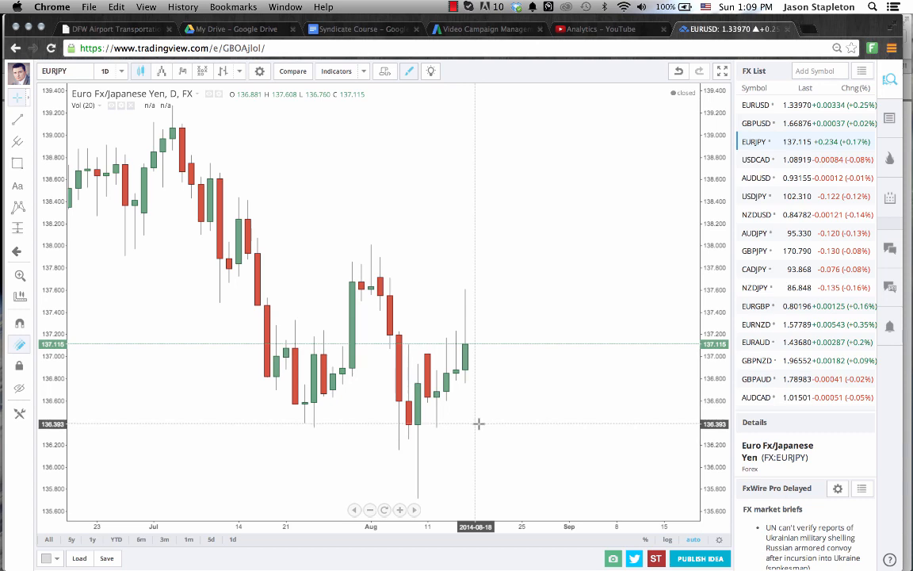
- Load the GBPUSD daily chart showing the sharp decline from the July high
{"action": "left_click", "coordinate": [756, 122]}
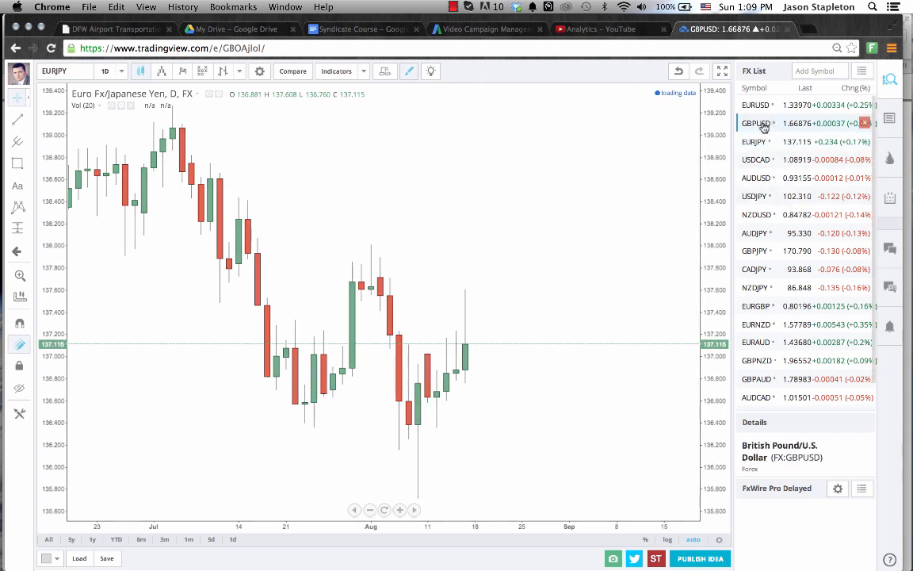
{"action": "left_click", "coordinate": [755, 122]}
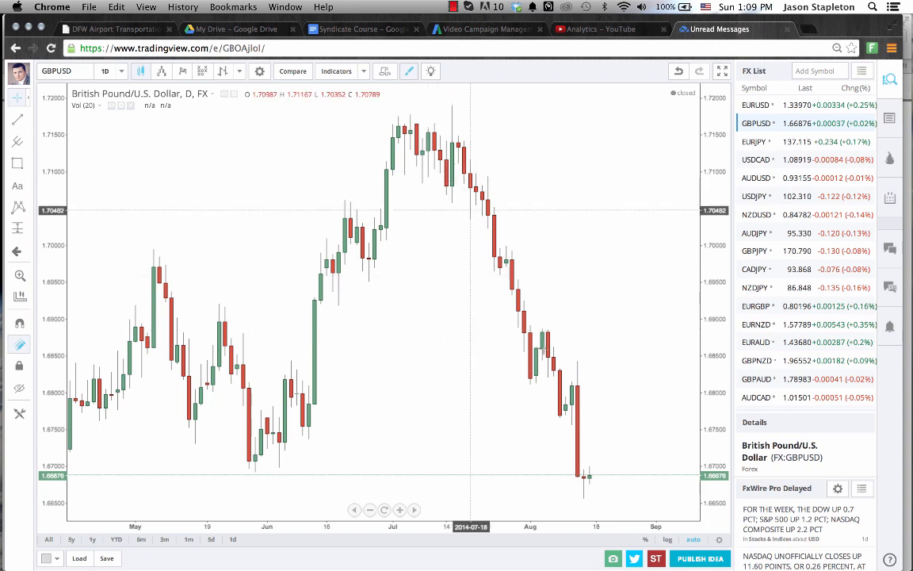
{"action": "mouse_move", "coordinate": [595, 325]}
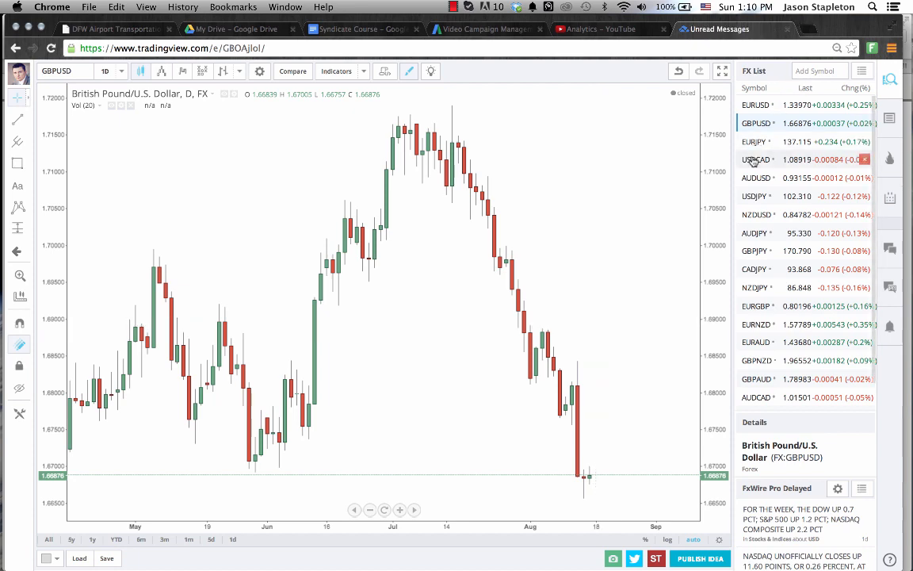
- Glance at USDCAD, then load AUDUSD and pick the Horizontal Line tool
{"action": "left_click", "coordinate": [755, 159]}
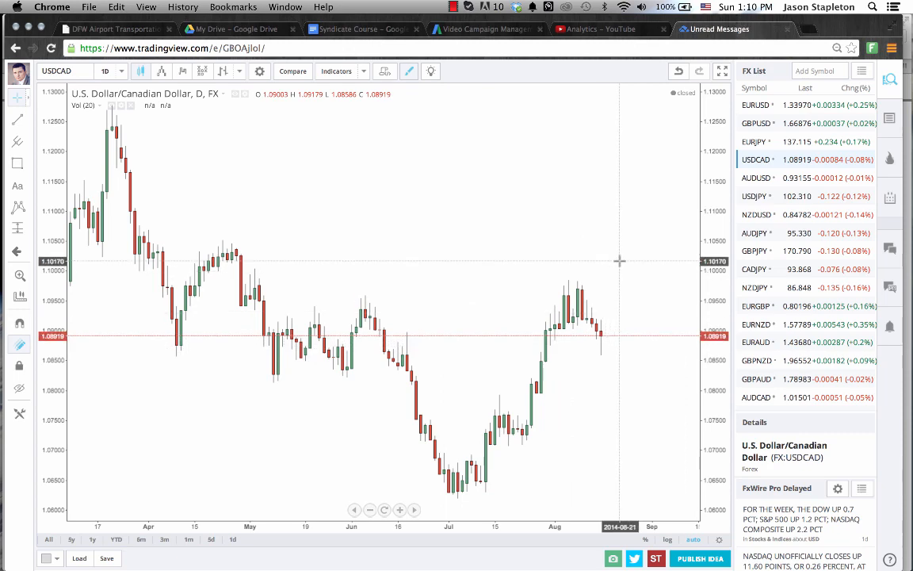
{"action": "left_click", "coordinate": [755, 178]}
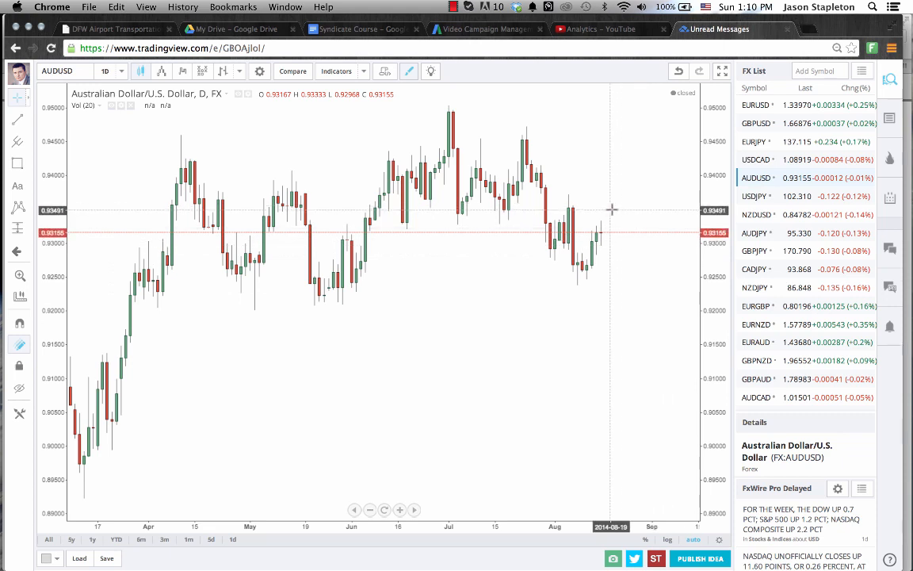
{"action": "left_click", "coordinate": [17, 120]}
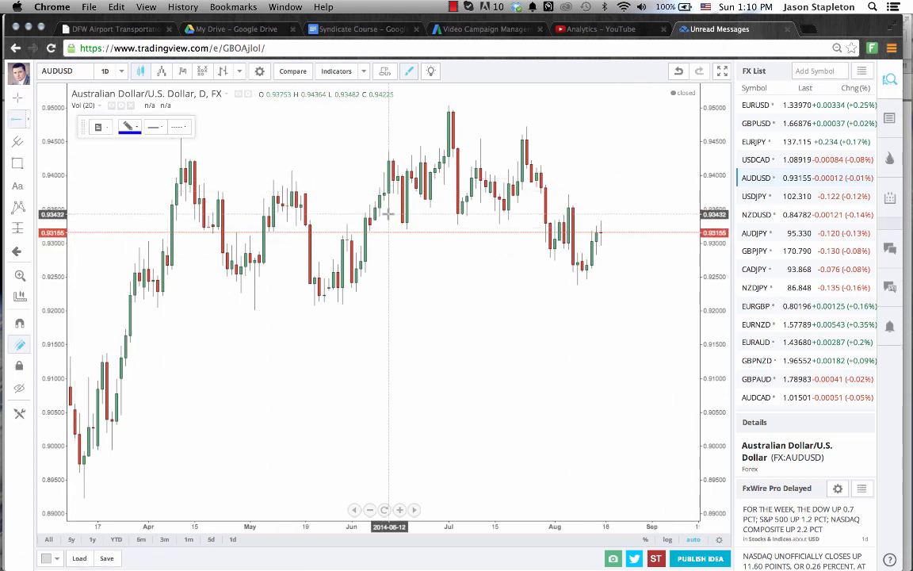
- Place a horizontal resistance level near 0.9343 across the AUDUSD candles
{"action": "left_click_drag", "start_coordinate": [388, 212], "coordinate": [486, 212]}
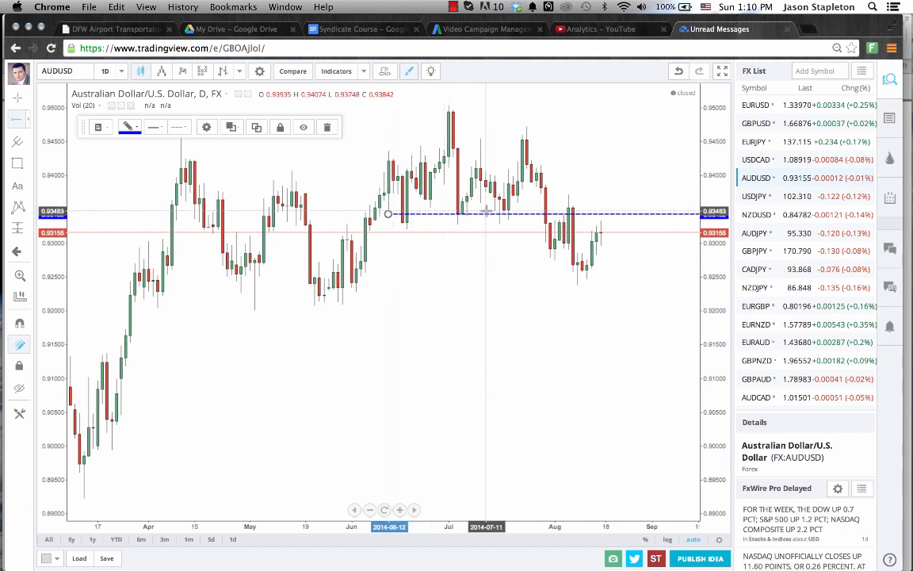
{"action": "mouse_move", "coordinate": [568, 213]}
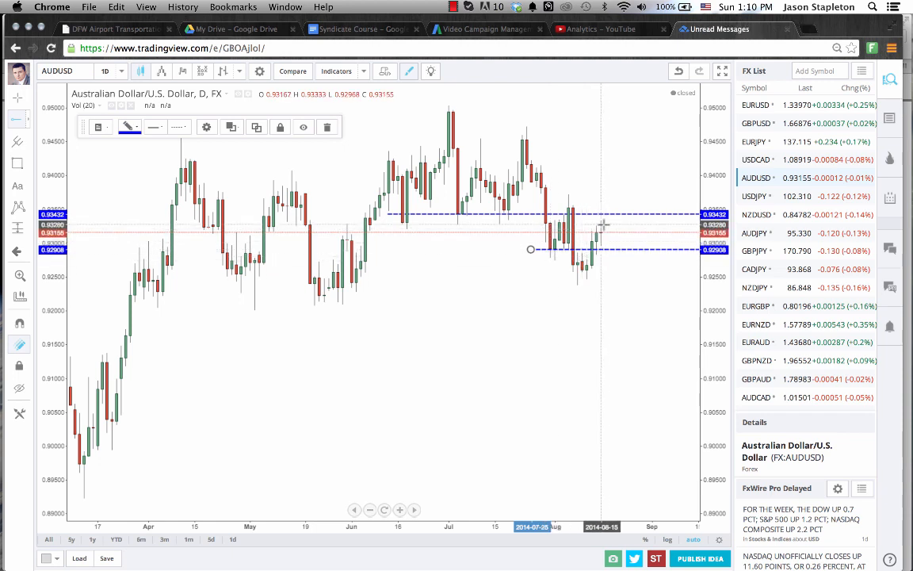
{"action": "mouse_move", "coordinate": [614, 262]}
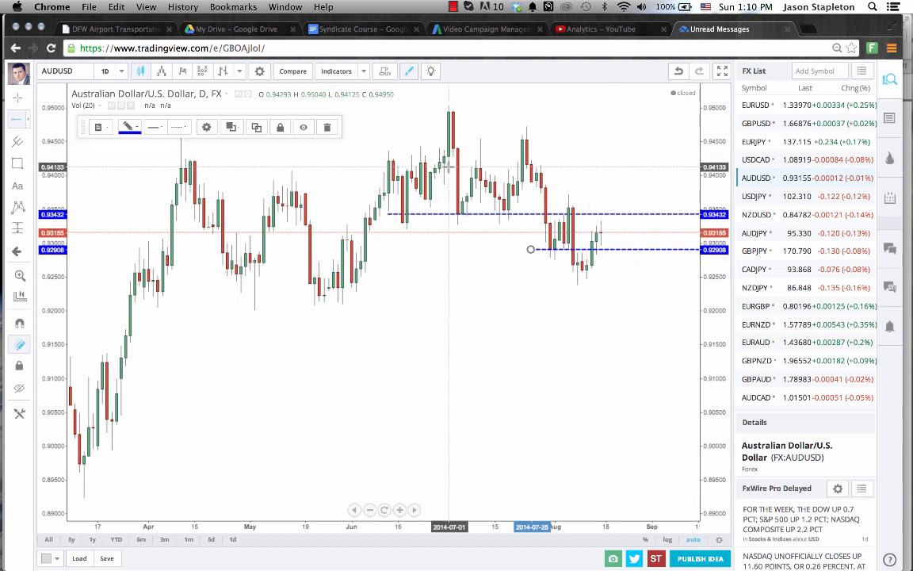
{"action": "mouse_move", "coordinate": [615, 200]}
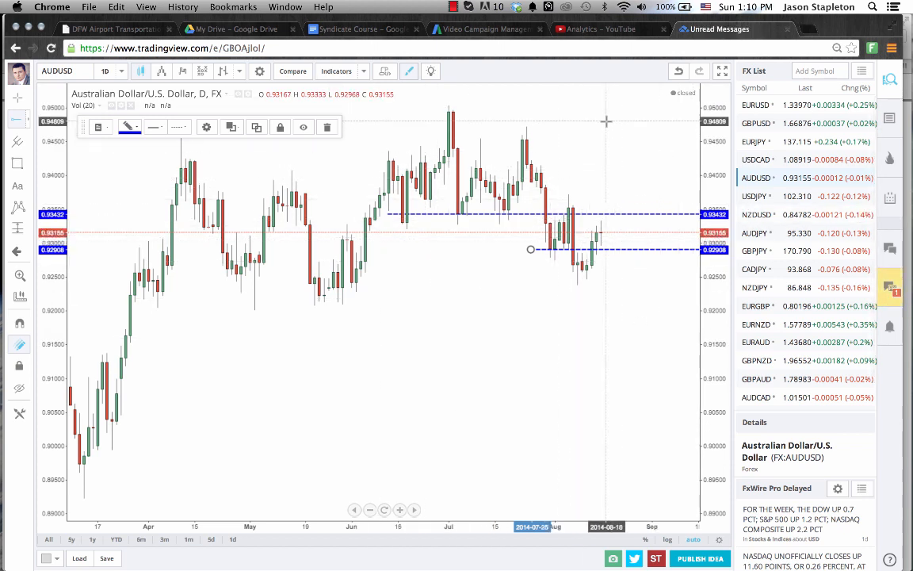
{"action": "mouse_move", "coordinate": [641, 177]}
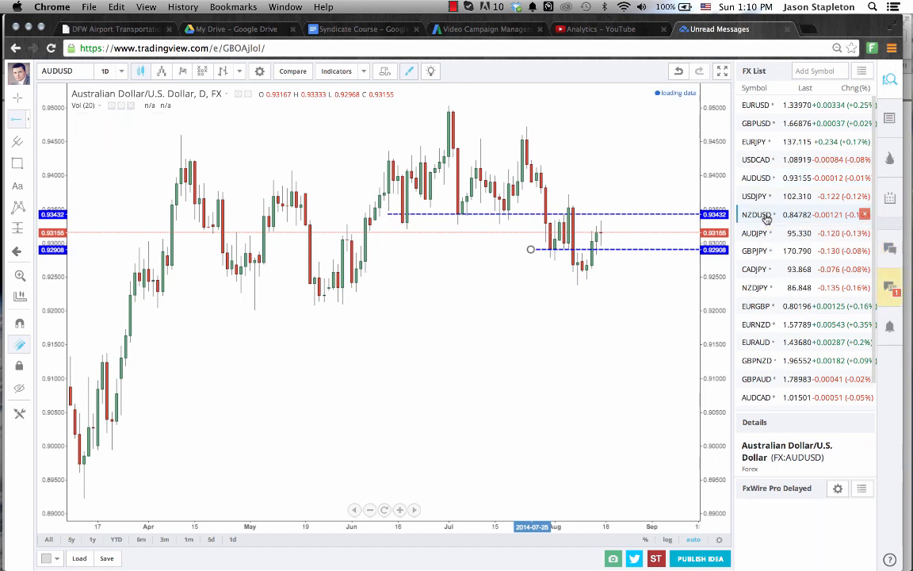
- Cycle through NZDUSD, AUDJPY, GBPJPY, CADJPY, NZDJPY and EURGBP, ending on EURNZD daily
{"action": "left_click", "coordinate": [755, 214]}
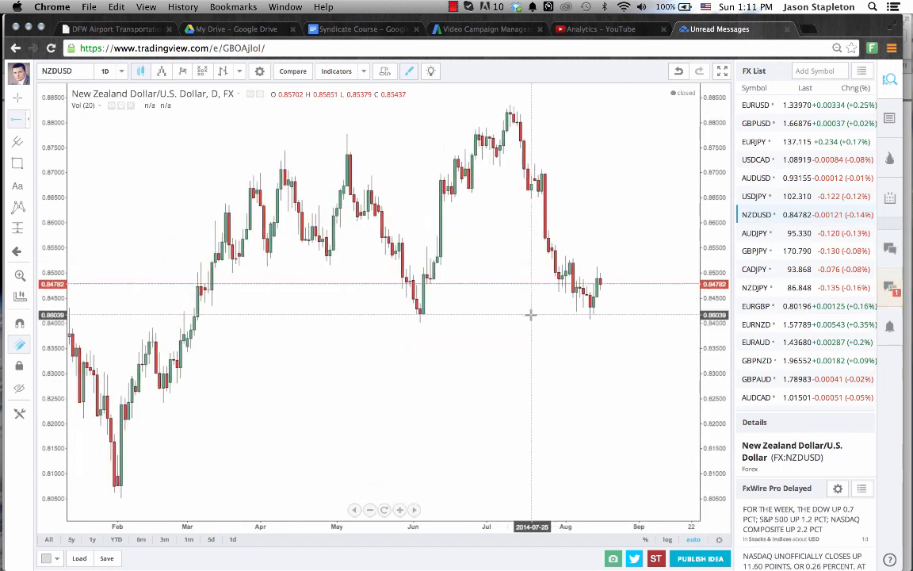
{"action": "left_click", "coordinate": [754, 232]}
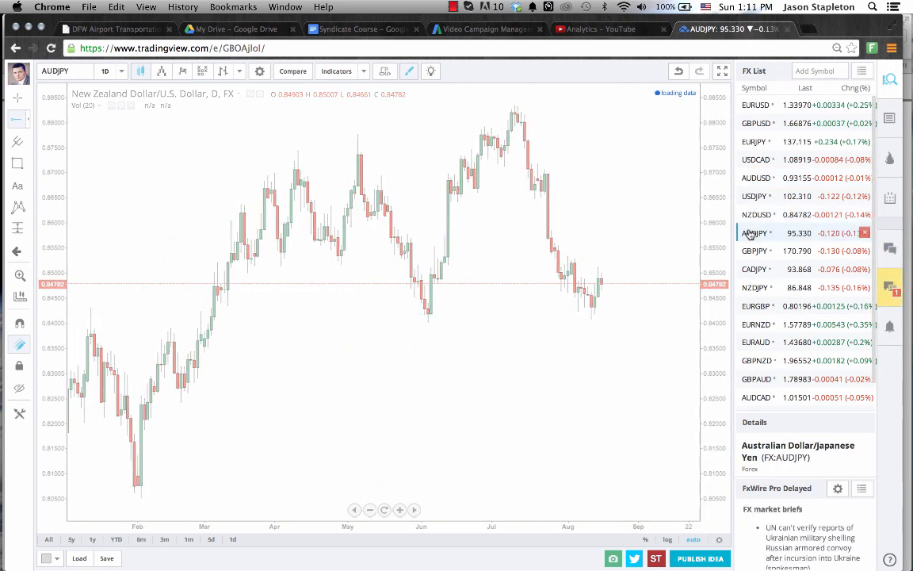
{"action": "left_click", "coordinate": [754, 251]}
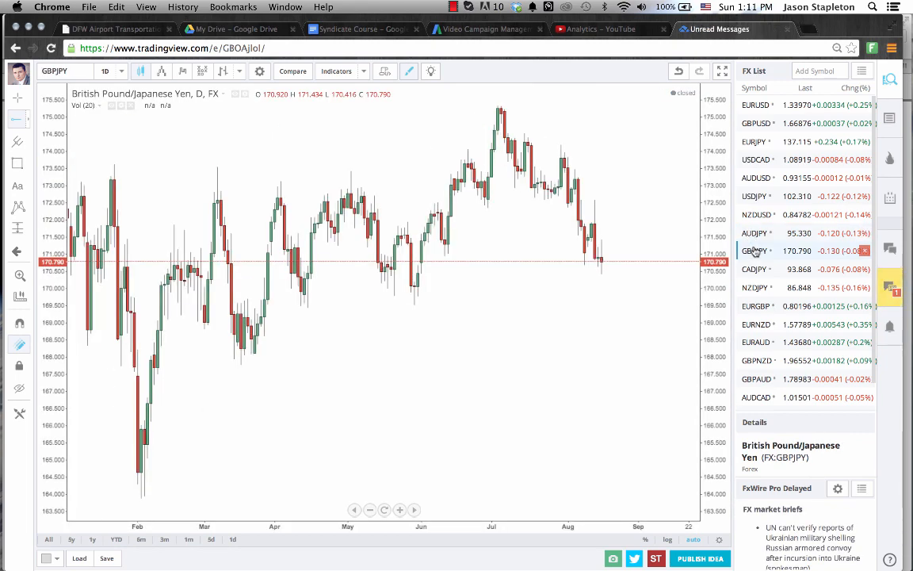
{"action": "left_click", "coordinate": [754, 269]}
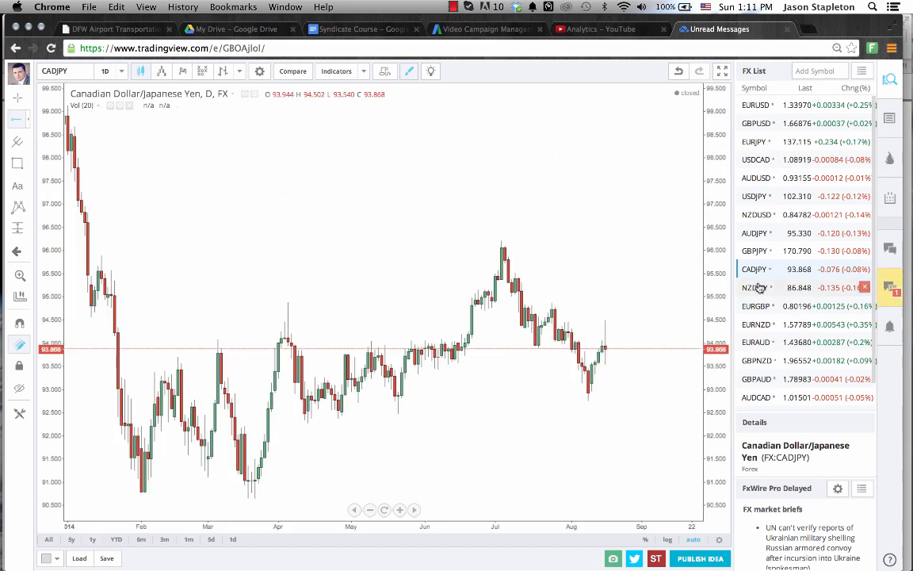
{"action": "left_click", "coordinate": [753, 286]}
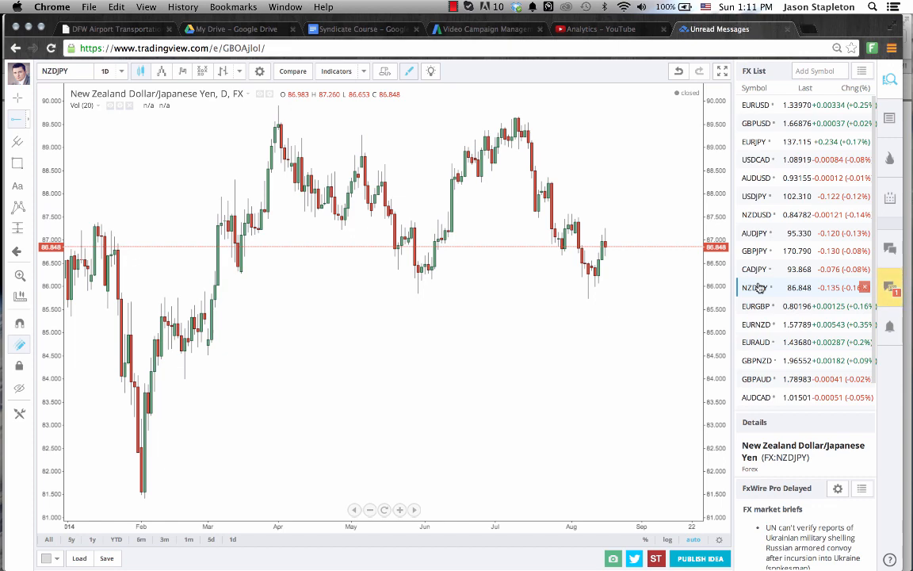
{"action": "mouse_move", "coordinate": [757, 306]}
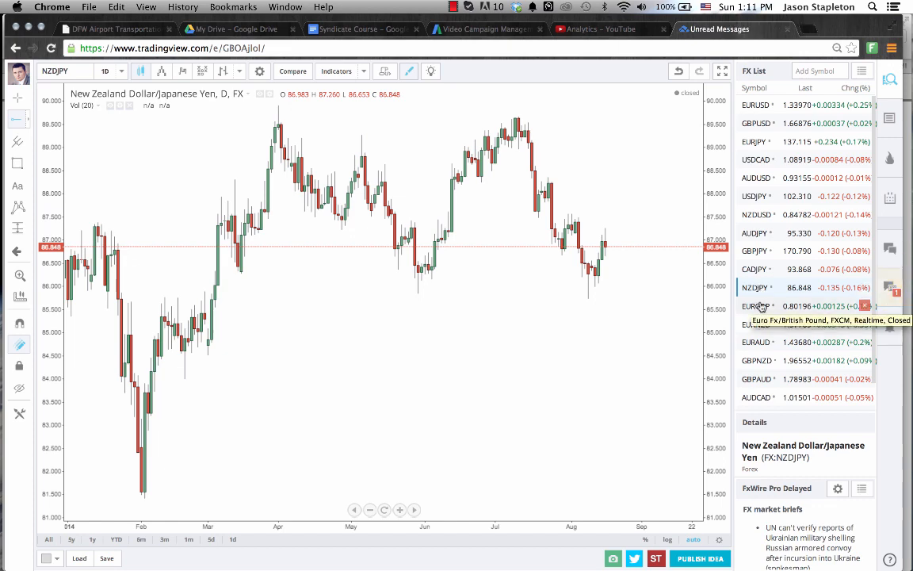
{"action": "left_click", "coordinate": [755, 305]}
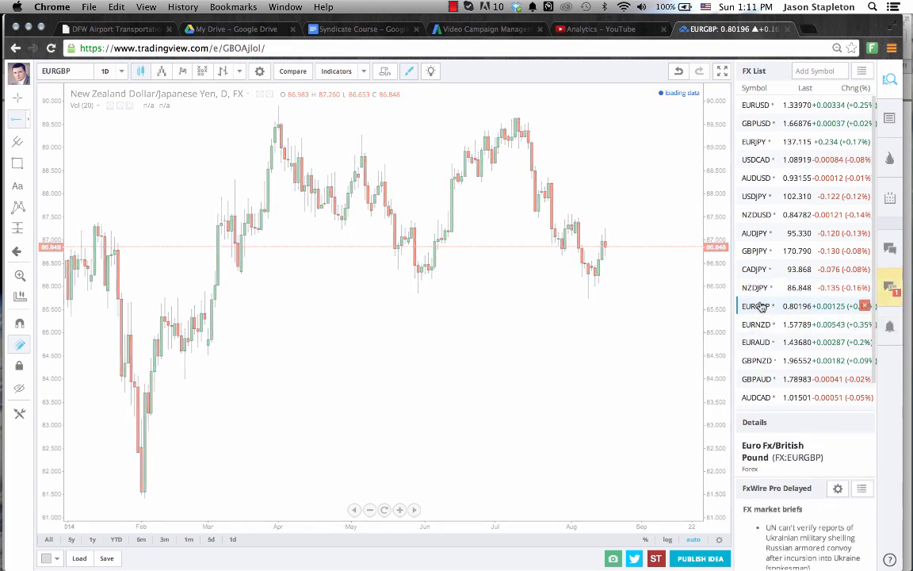
{"action": "left_click", "coordinate": [755, 306]}
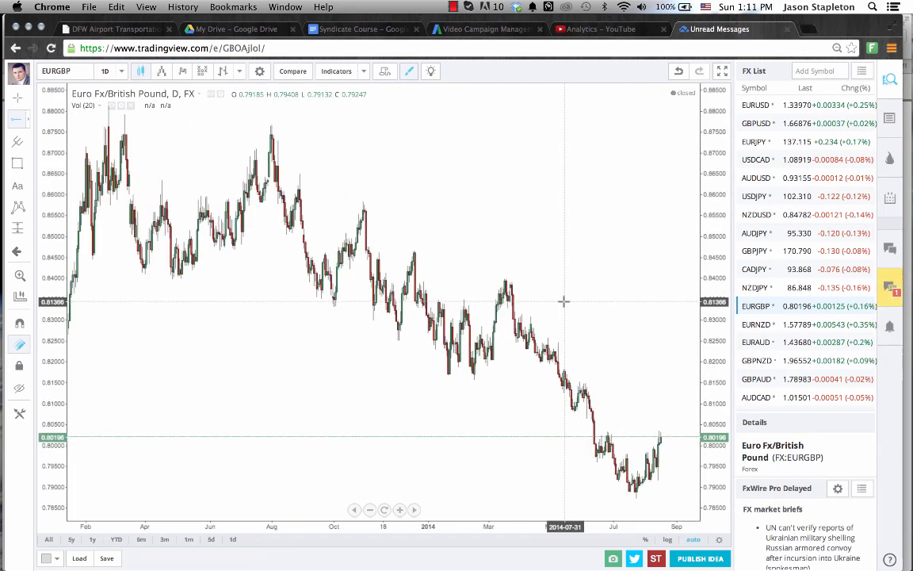
{"action": "mouse_move", "coordinate": [633, 323]}
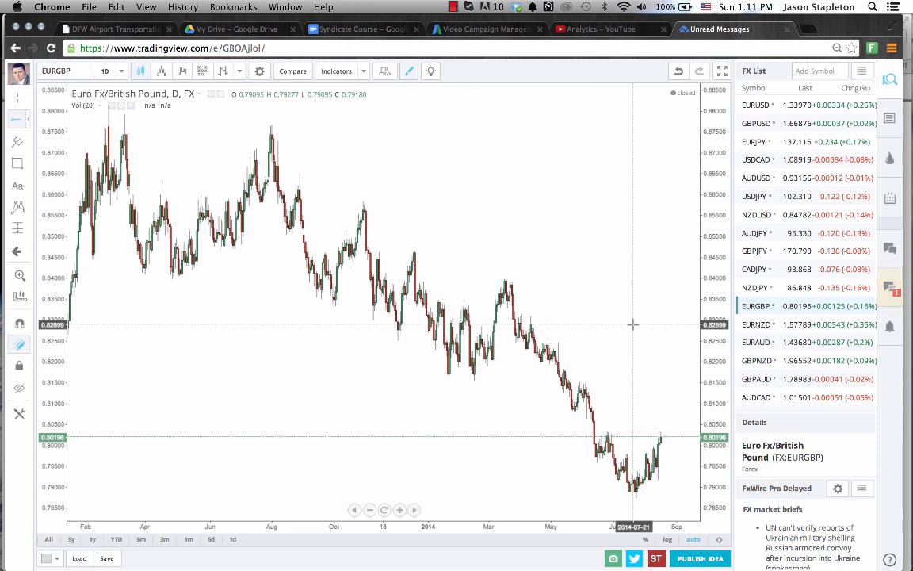
{"action": "left_click", "coordinate": [755, 324]}
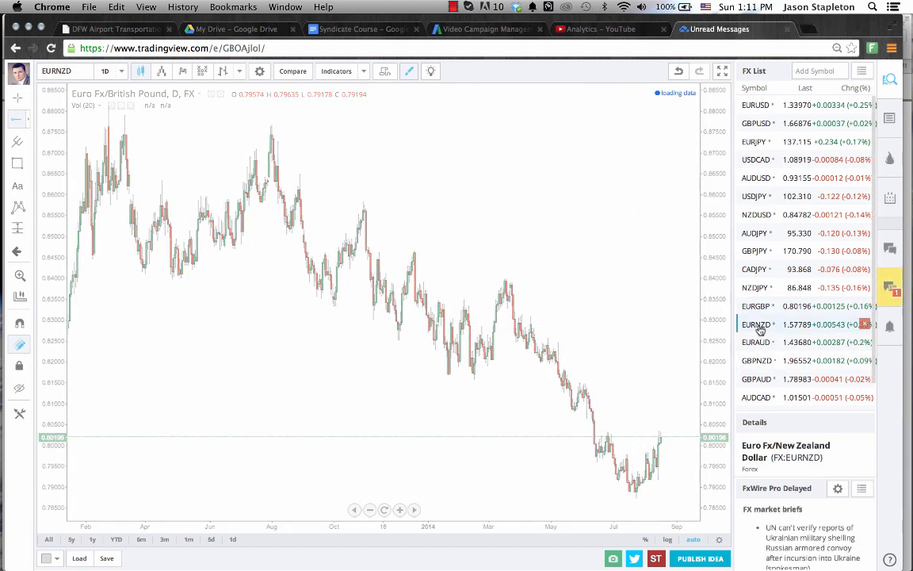
{"action": "left_click", "coordinate": [755, 324]}
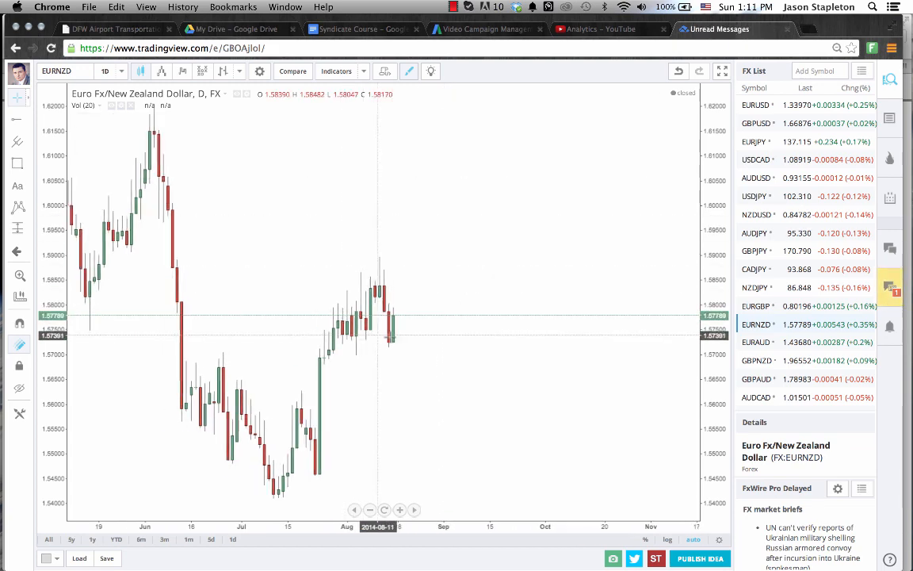
{"action": "mouse_move", "coordinate": [415, 360]}
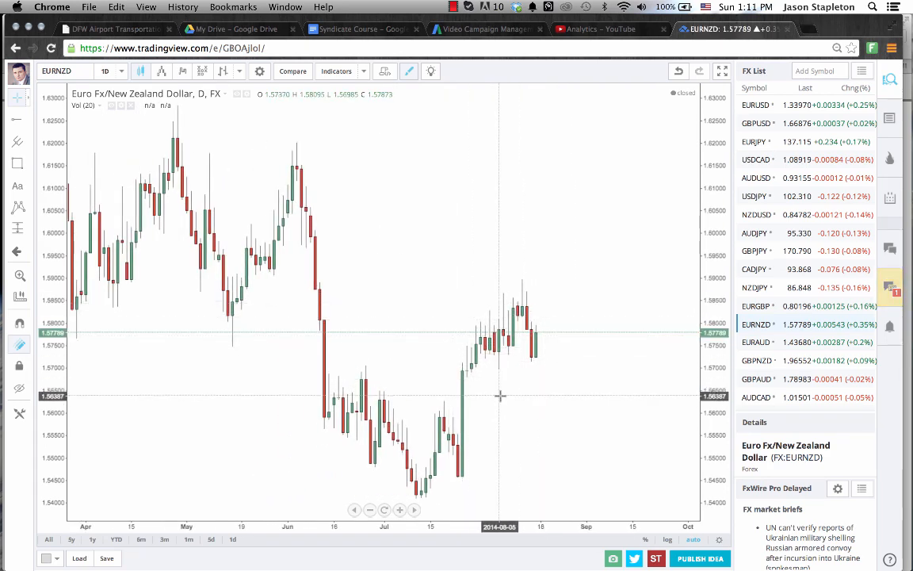
{"action": "mouse_move", "coordinate": [488, 362]}
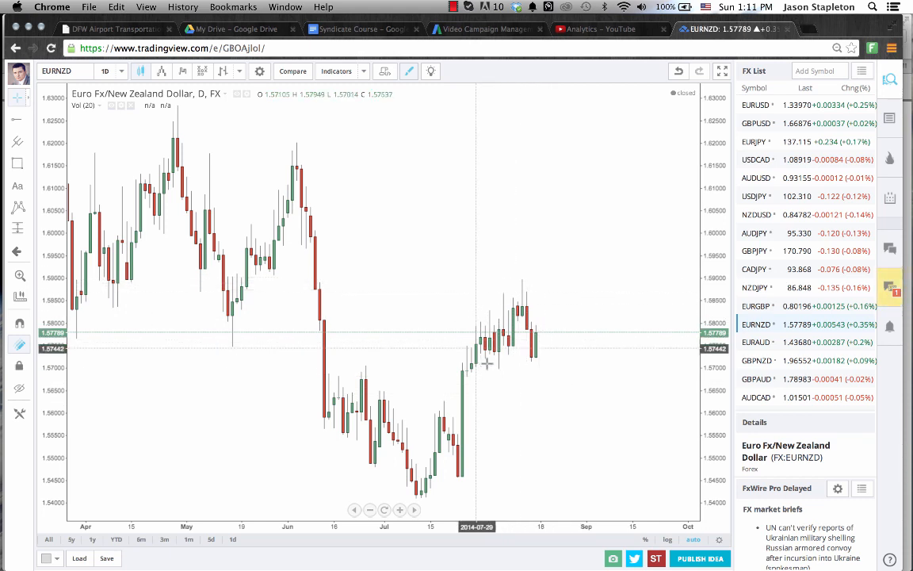
{"action": "mouse_move", "coordinate": [512, 278]}
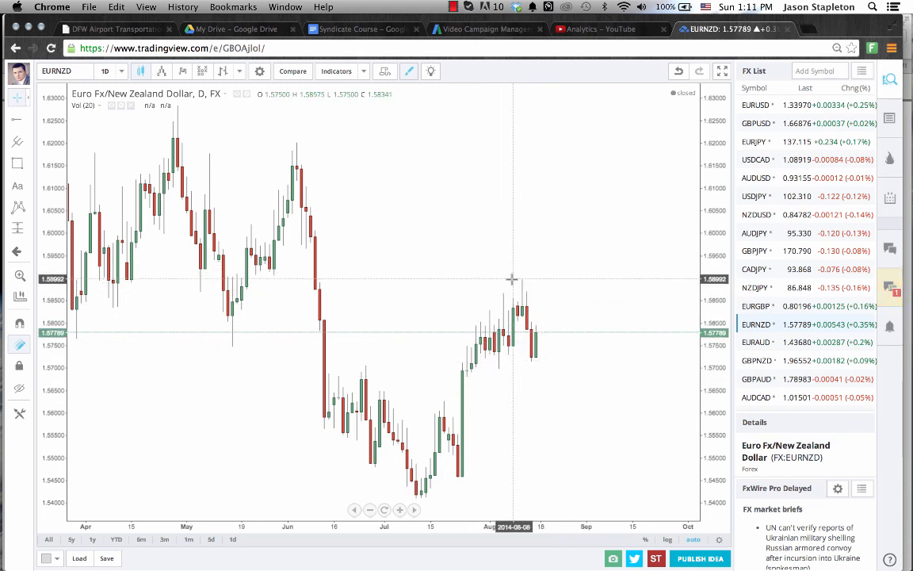
{"action": "mouse_move", "coordinate": [456, 377]}
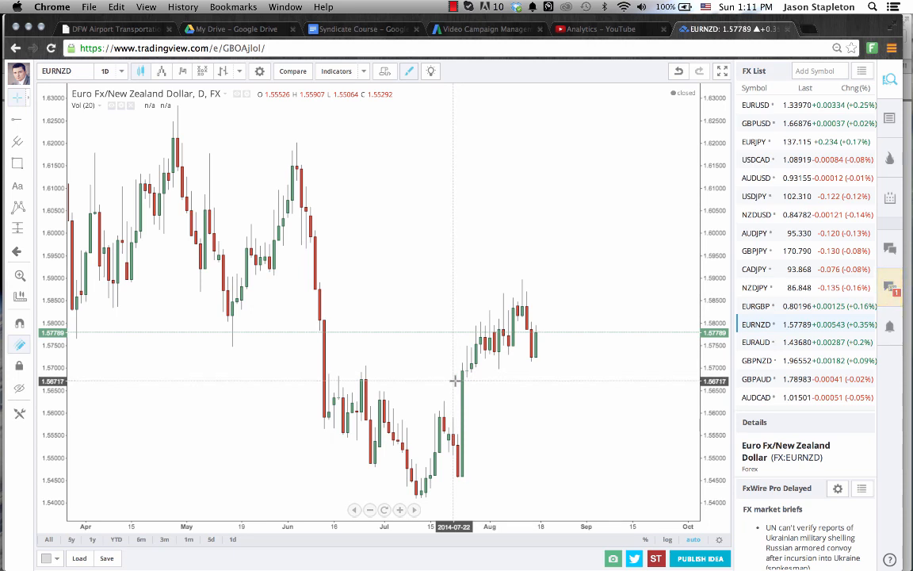
{"action": "mouse_move", "coordinate": [474, 475]}
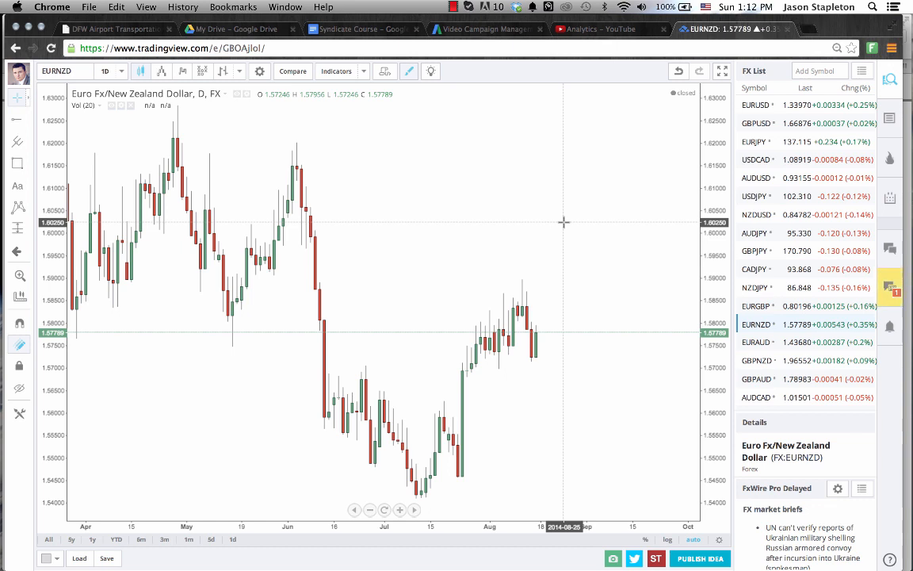
{"action": "mouse_move", "coordinate": [889, 287]}
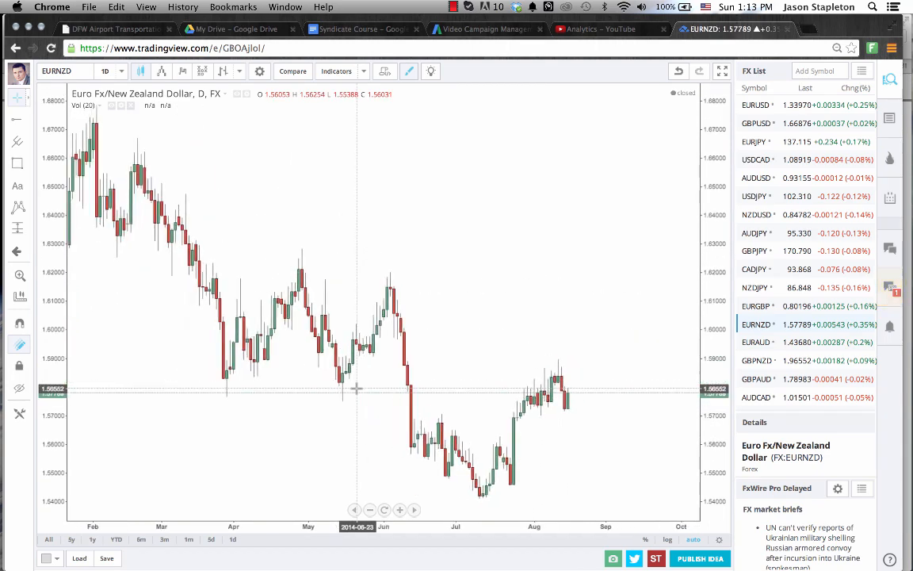
{"action": "mouse_move", "coordinate": [342, 384]}
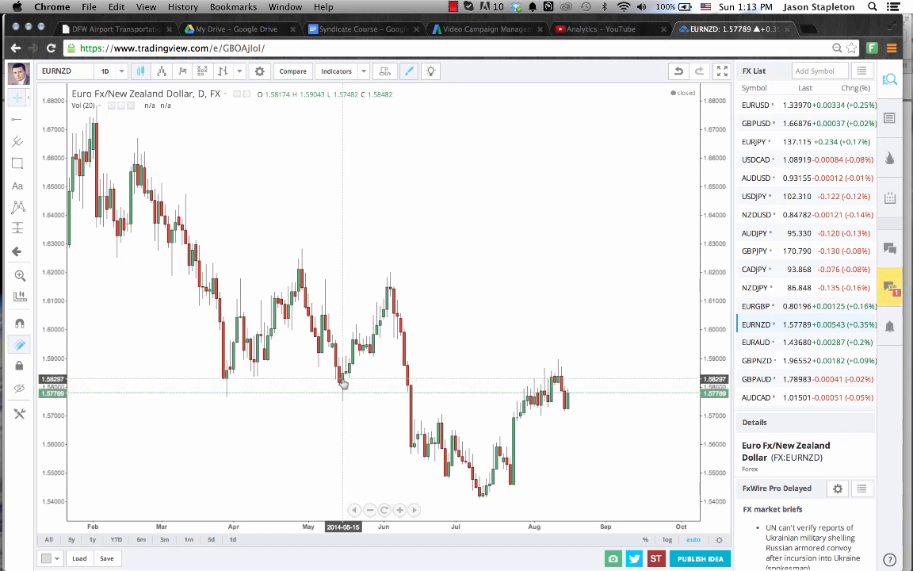
{"action": "mouse_move", "coordinate": [354, 383]}
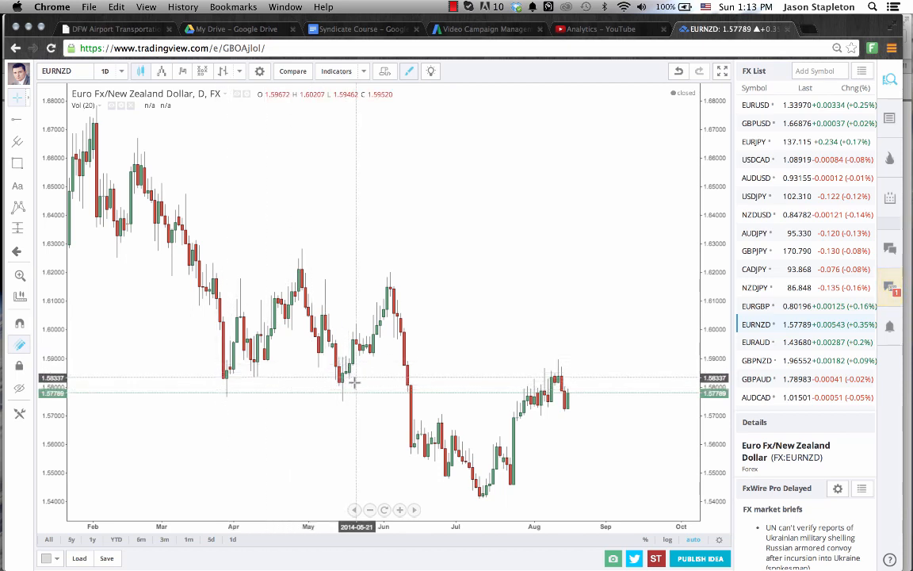
{"action": "mouse_move", "coordinate": [336, 384]}
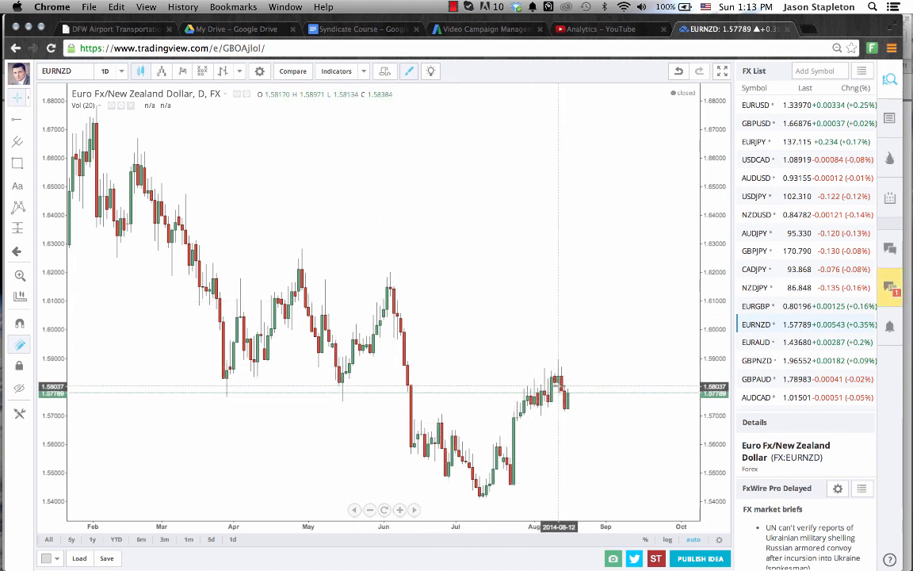
{"action": "mouse_move", "coordinate": [228, 393]}
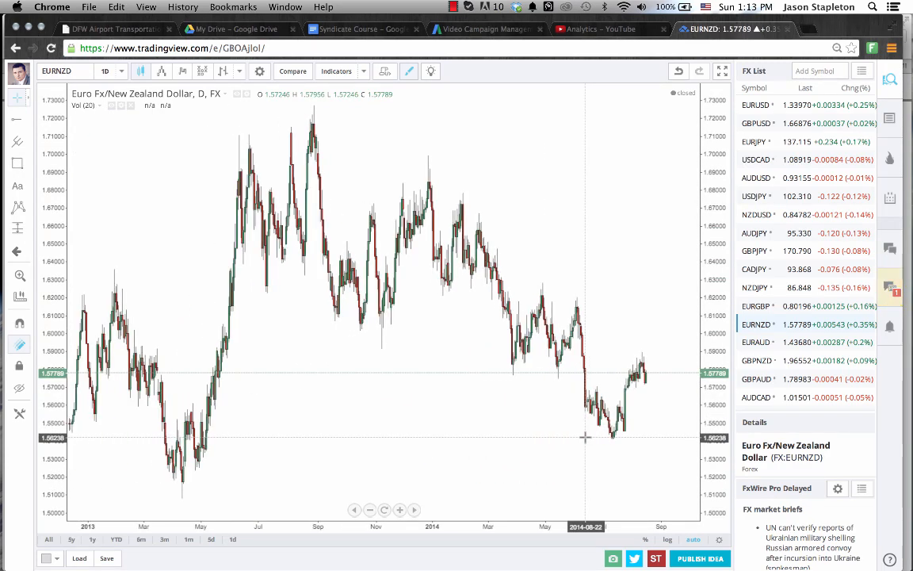
{"action": "mouse_move", "coordinate": [622, 428]}
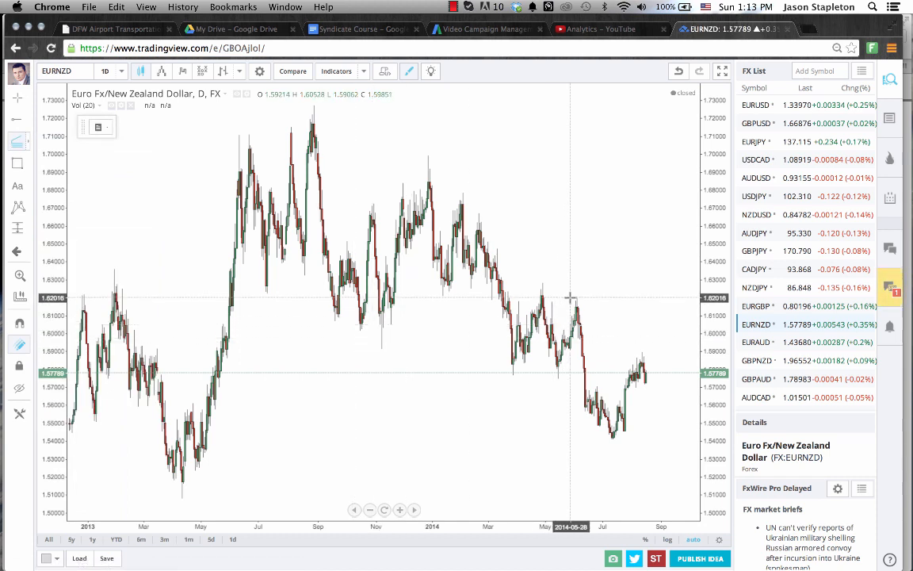
- Draw a Fib extension from the 1.6202 May high to the 1.5405 July low, projecting 1.5188/1.5075
{"action": "left_click_drag", "start_coordinate": [569, 297], "coordinate": [625, 440]}
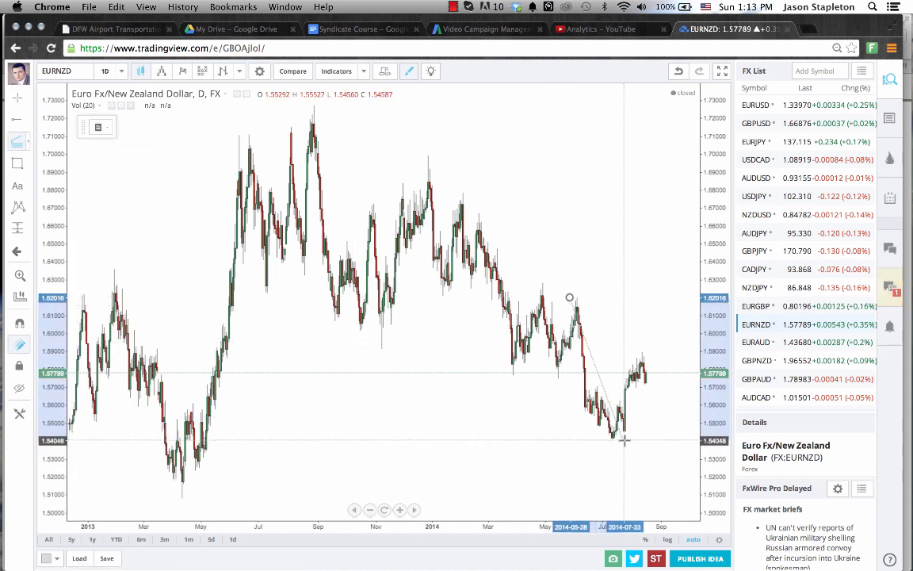
{"action": "left_click_drag", "start_coordinate": [569, 299], "coordinate": [624, 441]}
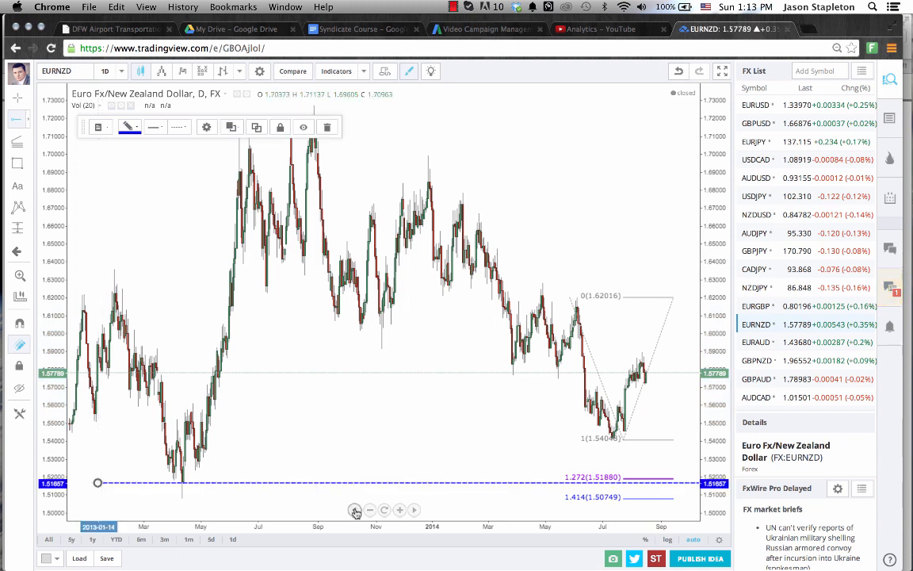
{"action": "mouse_move", "coordinate": [461, 458]}
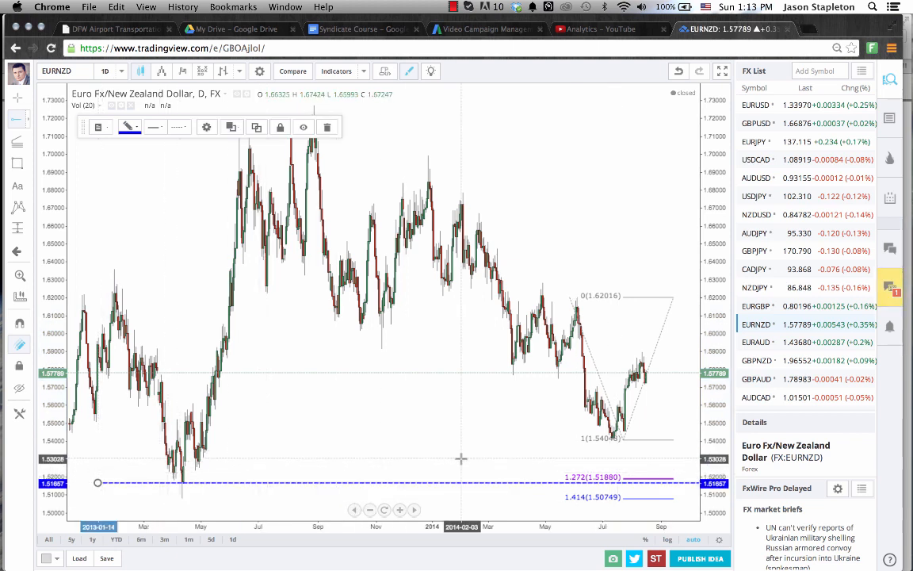
{"action": "mouse_move", "coordinate": [594, 346]}
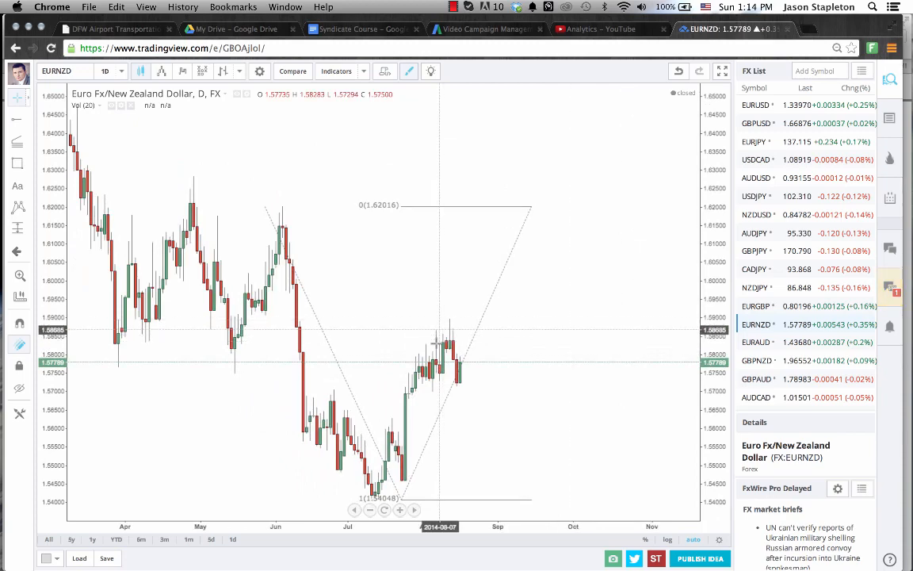
{"action": "mouse_move", "coordinate": [513, 421]}
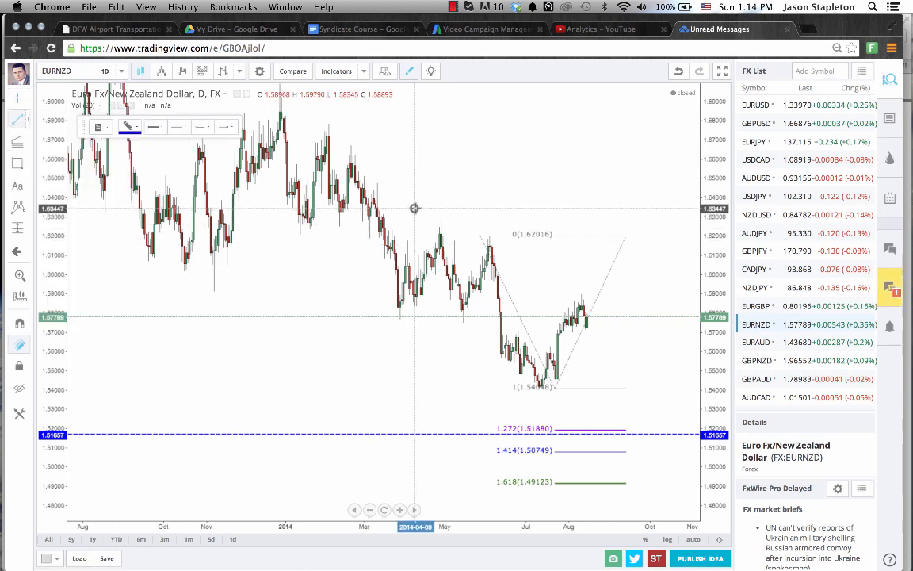
- Draw a short horizontal blue line marking a lower high on EURNZD
{"action": "left_click_drag", "start_coordinate": [478, 227], "coordinate": [521, 227]}
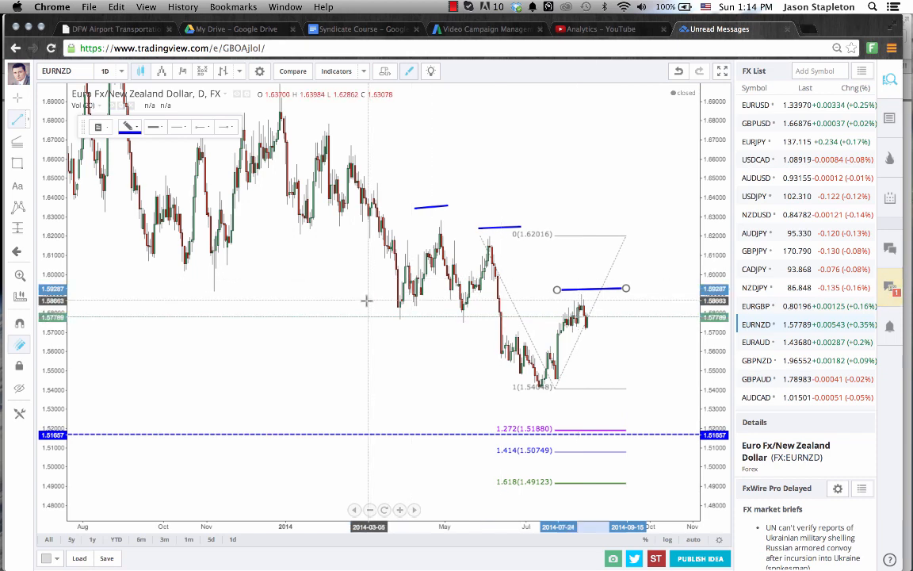
{"action": "mouse_move", "coordinate": [544, 381]}
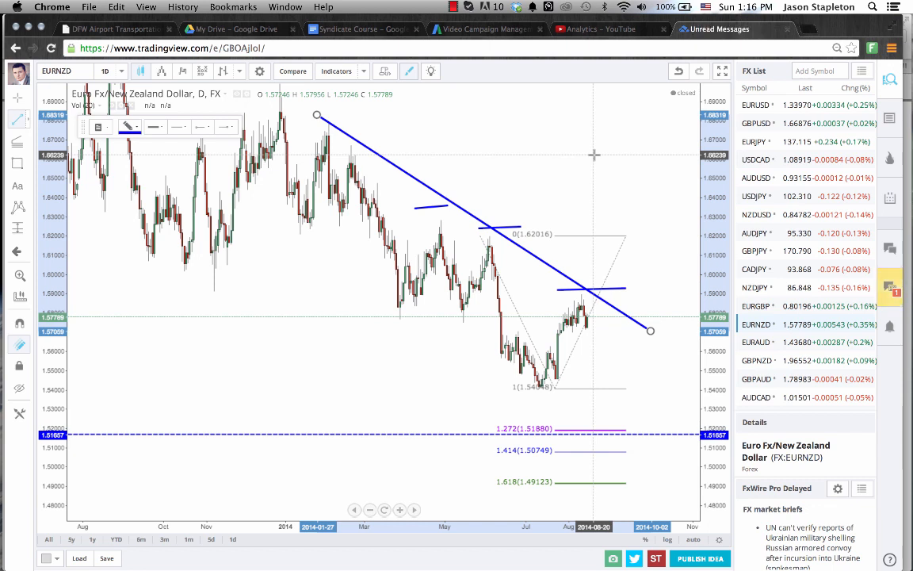
{"action": "mouse_move", "coordinate": [593, 154]}
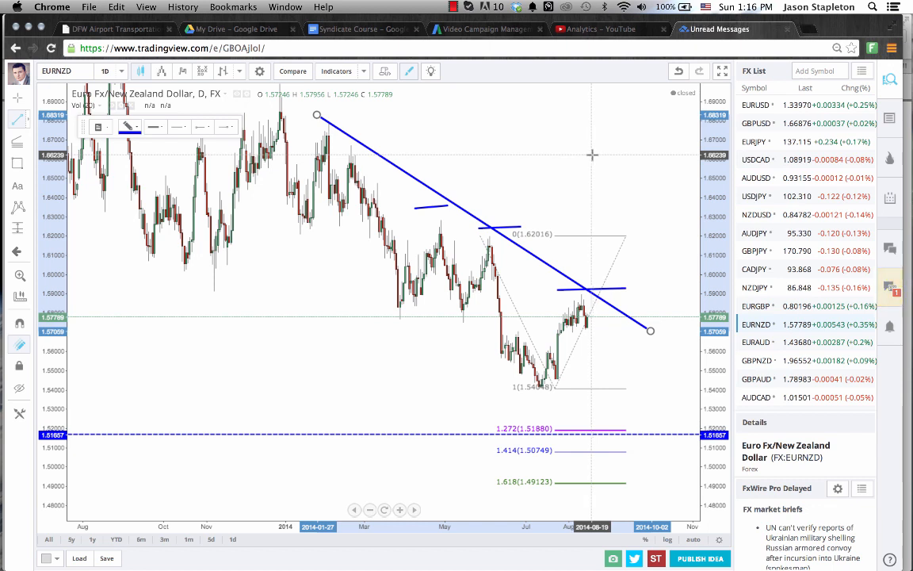